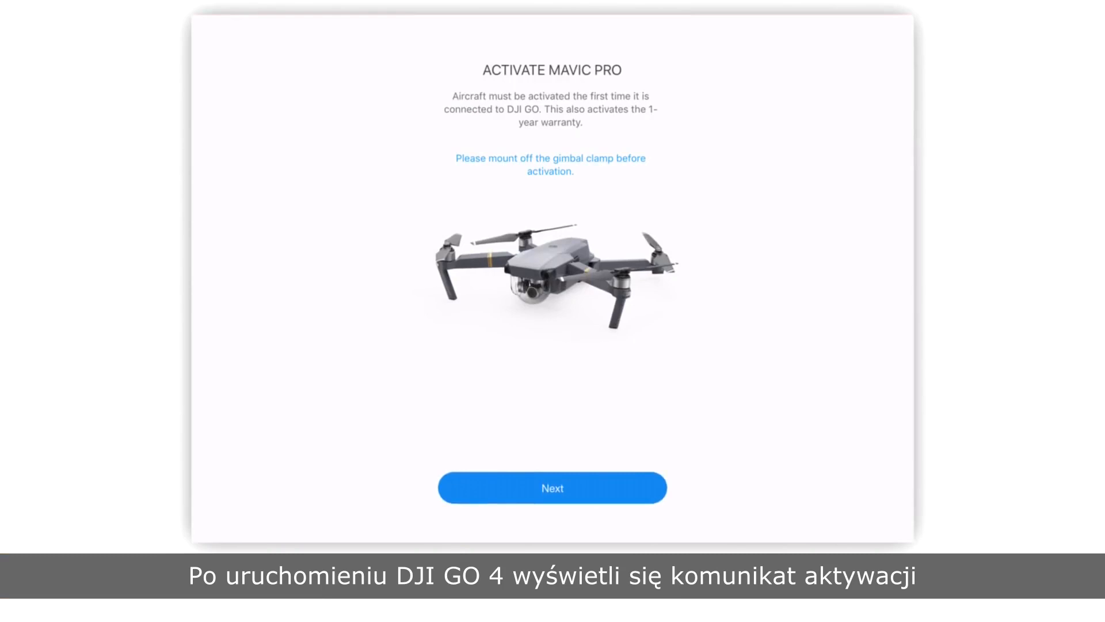
Accept the DJI terms of use and privacy policy and name the aircraft 'mavic'.
click(552, 487)
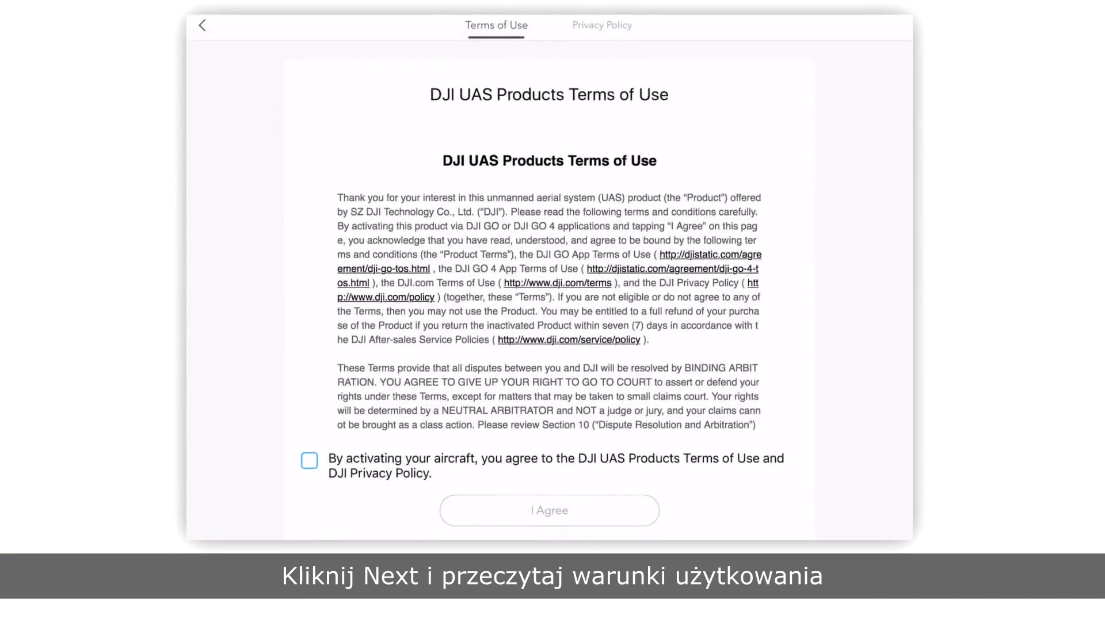
click(309, 460)
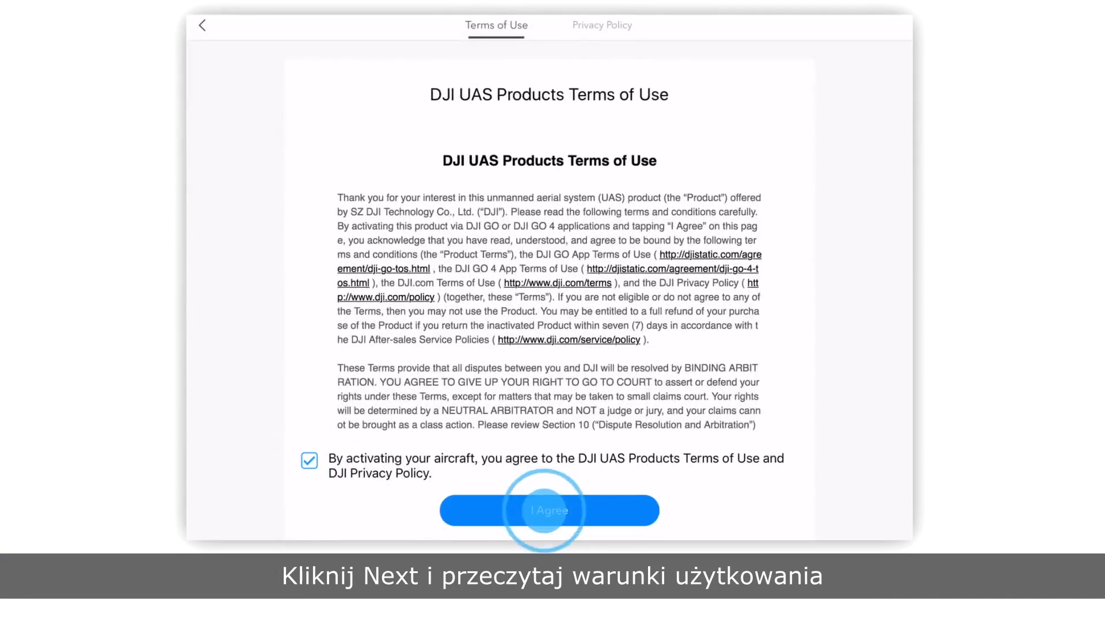
click(548, 510)
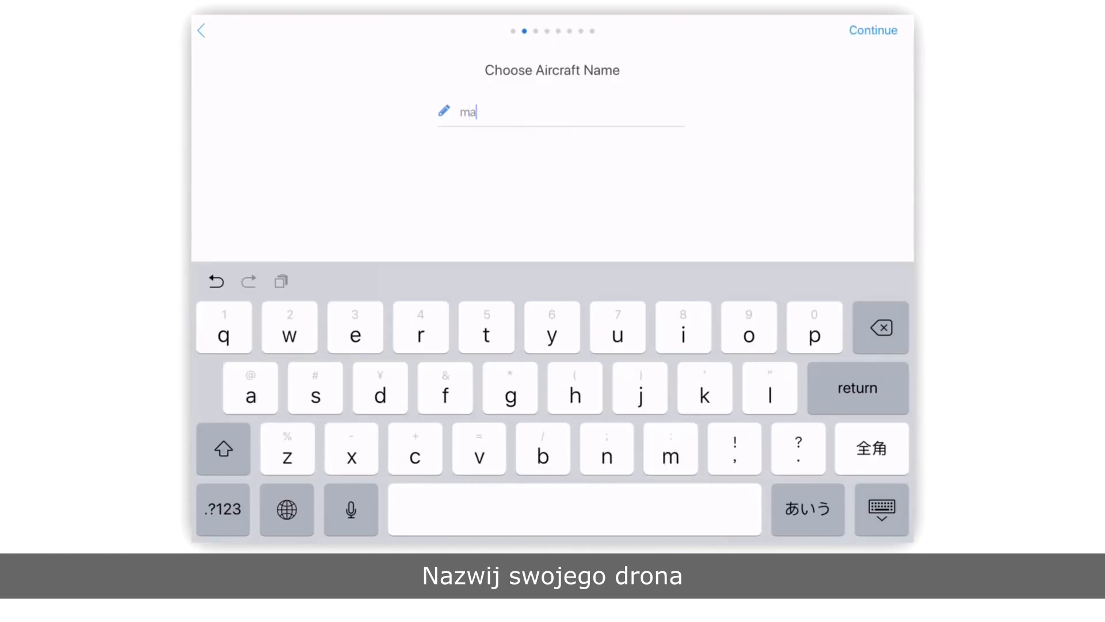
click(873, 33)
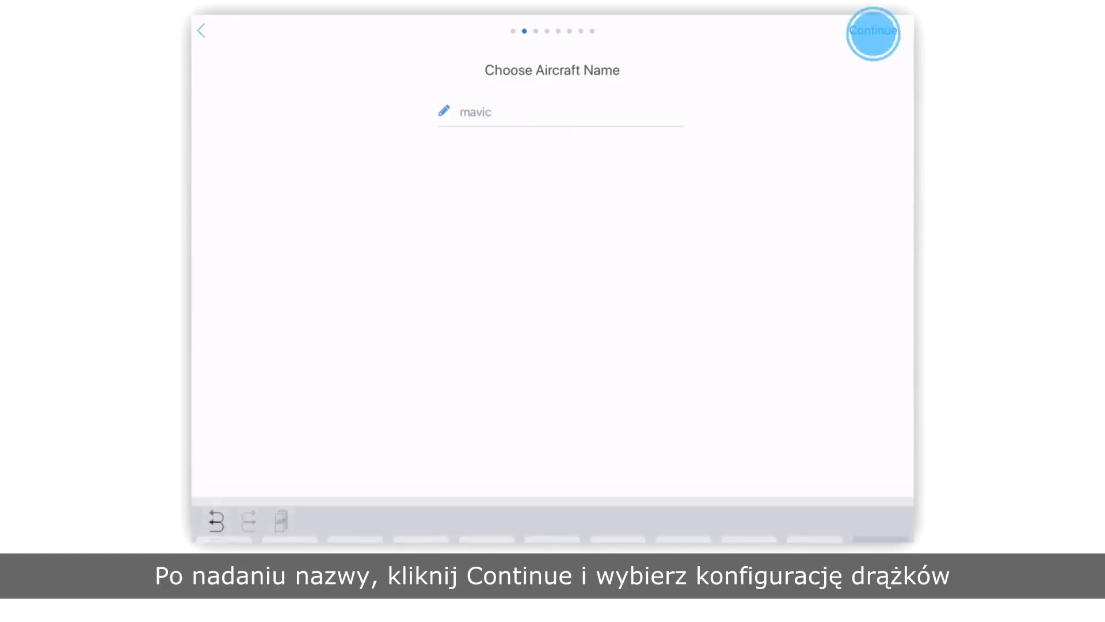
Keep Mode 2 (Default) sticks and default C1/C2 buttons, reaching the remote controller LCD guide.
click(873, 31)
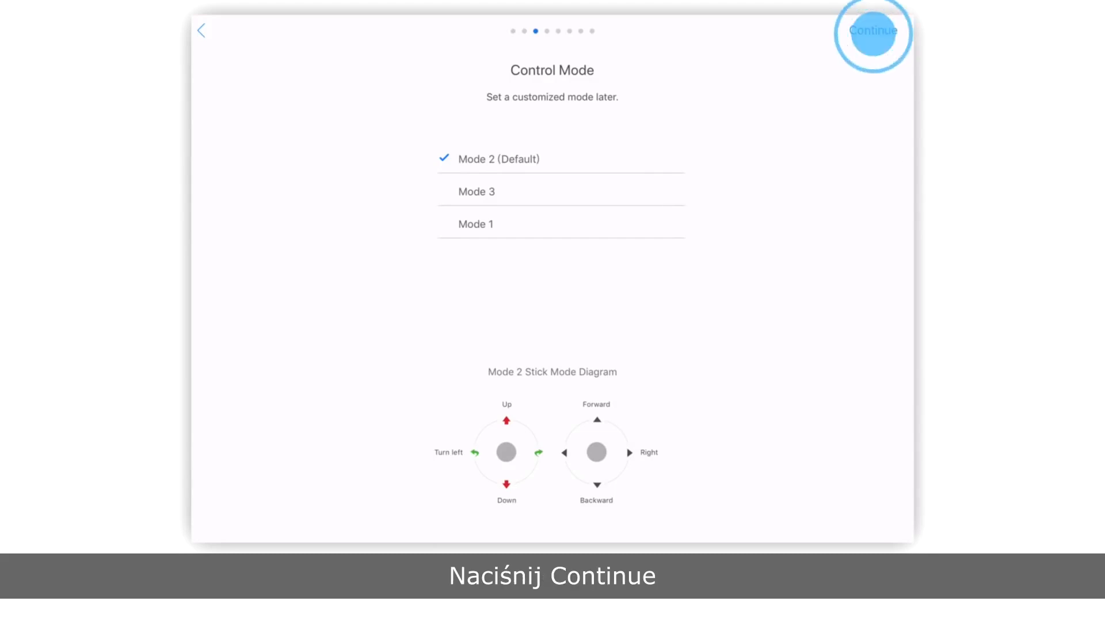
click(873, 30)
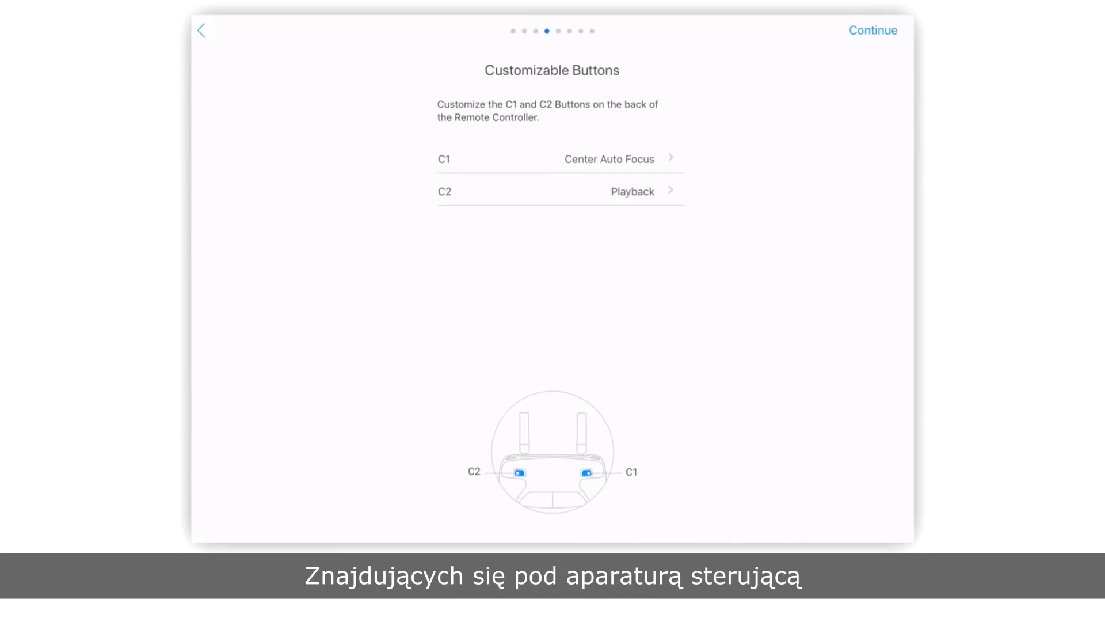
click(872, 30)
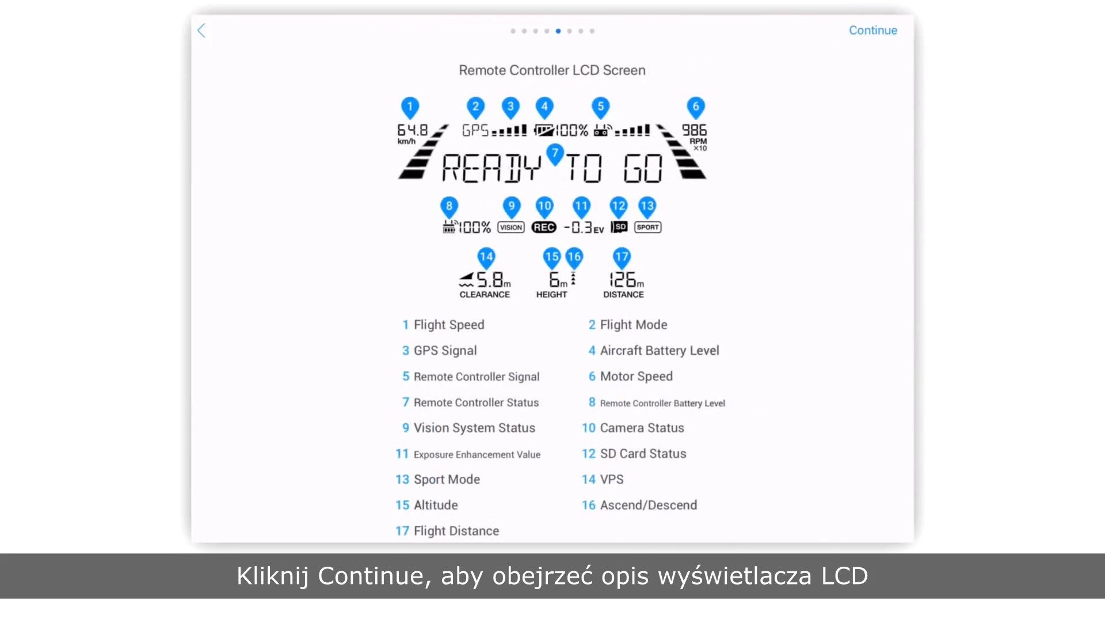
Keep Metric (m/s) units and NTSC output, leaving Beginner Mode on with its 30 m limit.
click(873, 30)
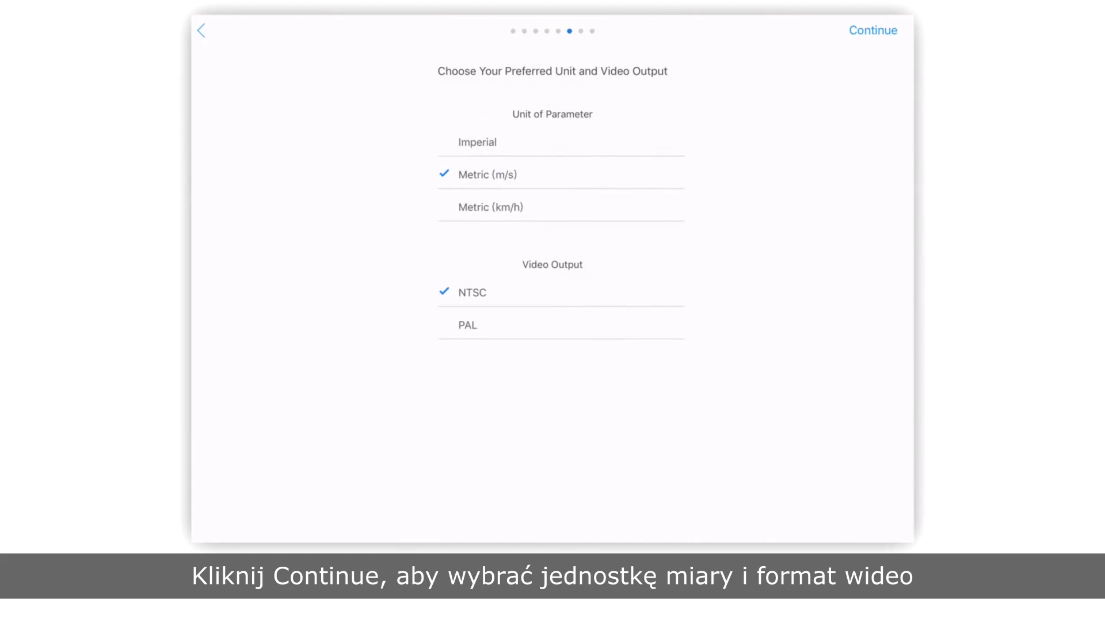
click(871, 30)
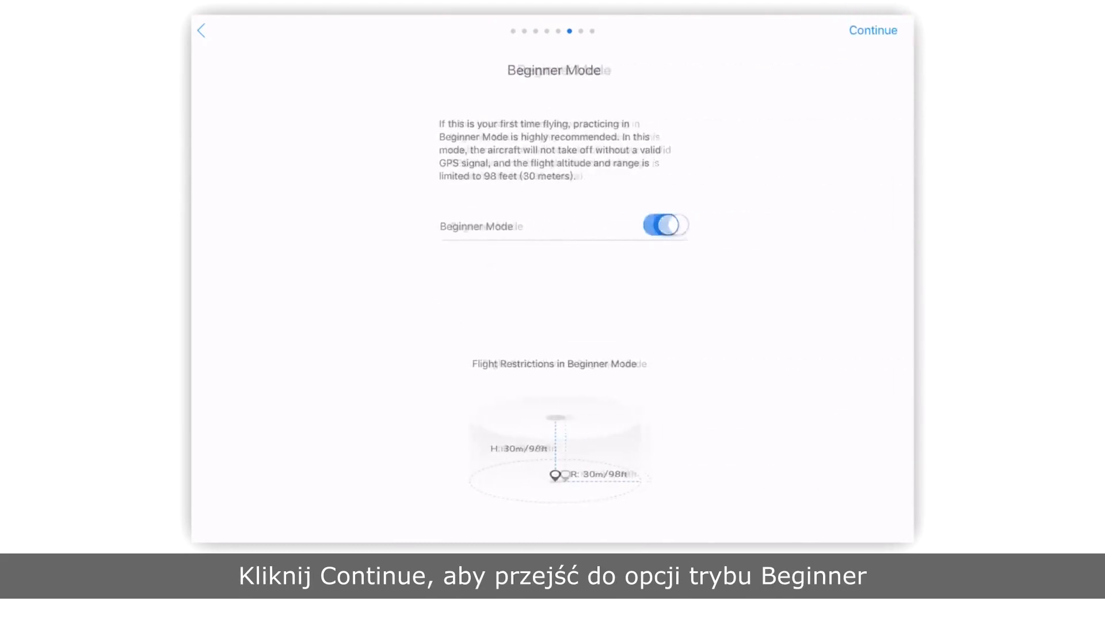
click(872, 30)
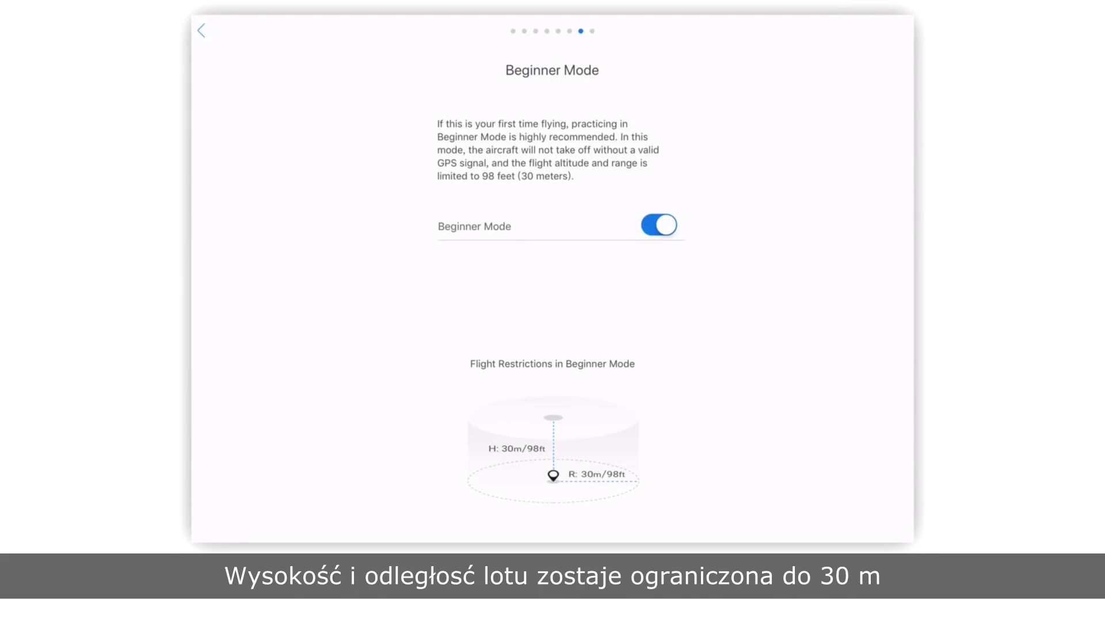
Confirm the shown account and activate the Mavic Pro against it.
click(873, 34)
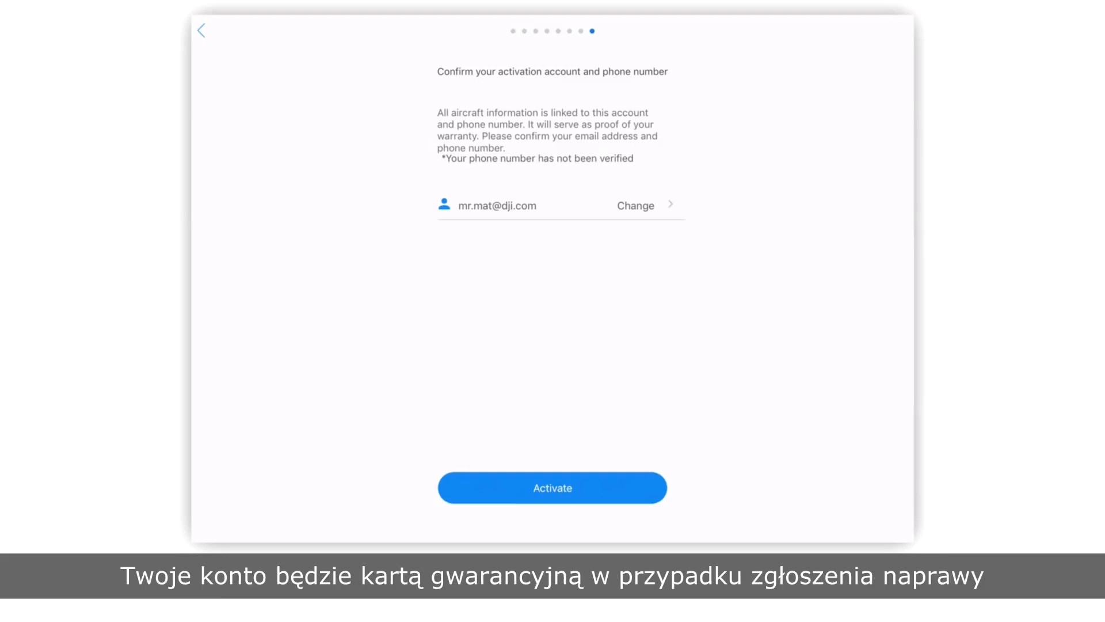
click(552, 488)
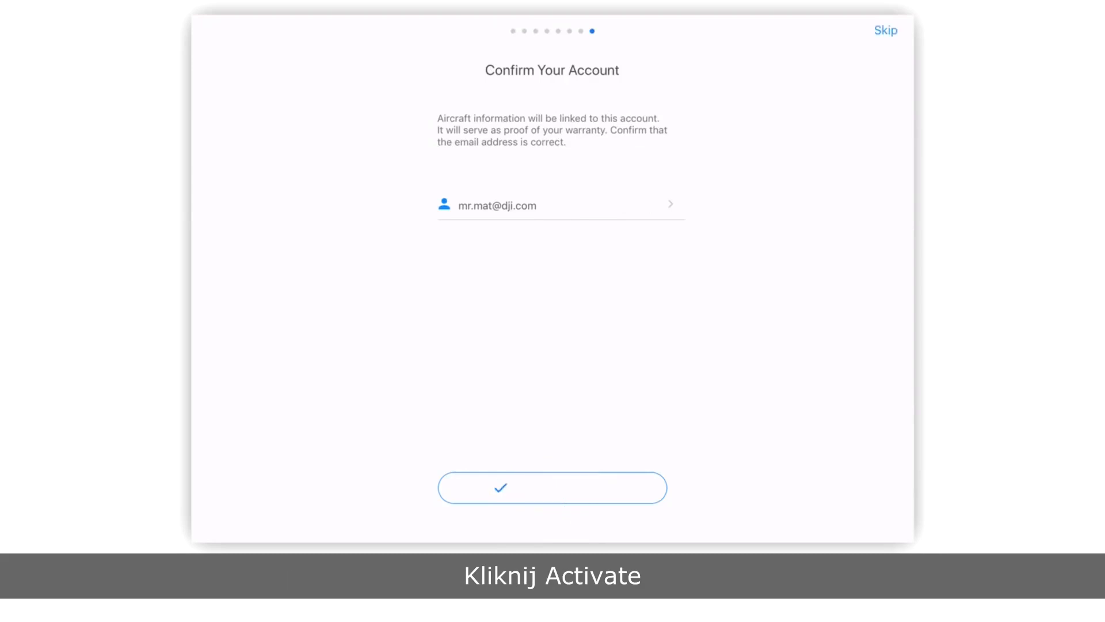